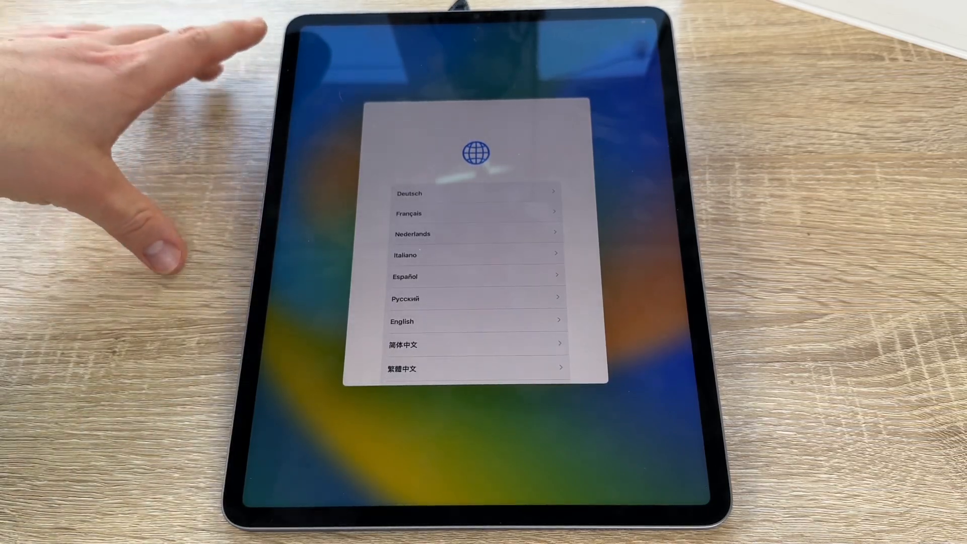
Choose English as the language and pick the iPad's country or region
{"action": "scroll", "scroll_direction": "down", "scroll_amount": 3}
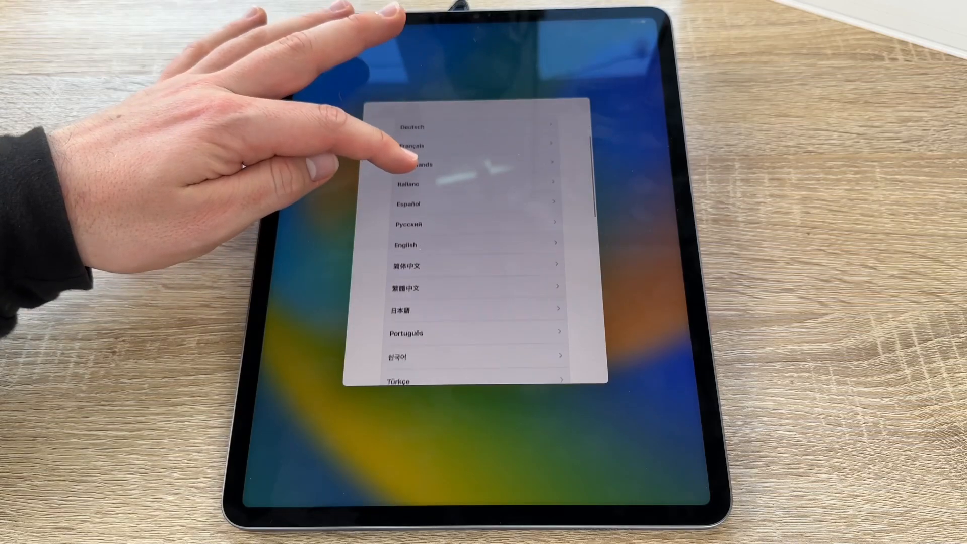
{"action": "scroll", "scroll_direction": "down", "scroll_amount": 3}
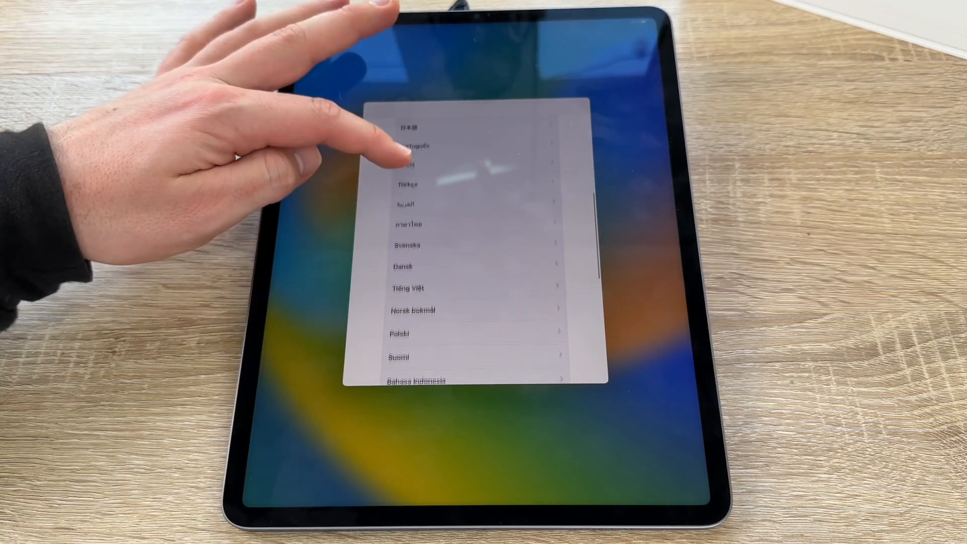
{"action": "scroll", "scroll_direction": "down", "scroll_amount": 3}
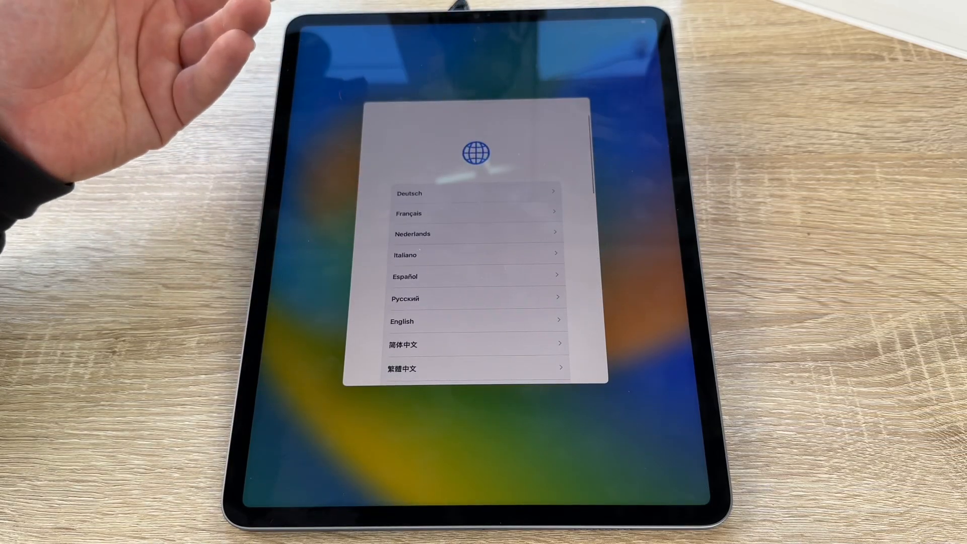
{"action": "scroll", "scroll_direction": "down", "scroll_amount": 3}
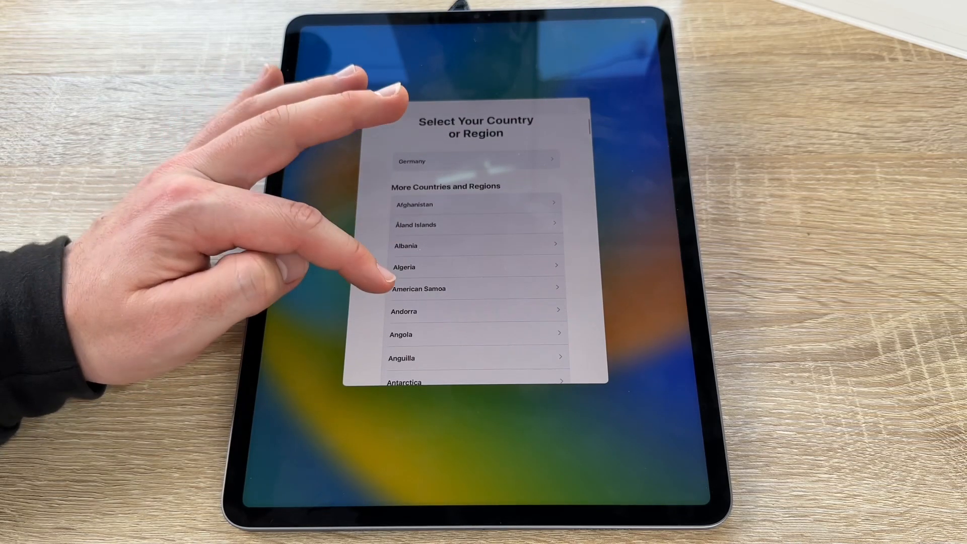
{"action": "left_click", "coordinate": [475, 161]}
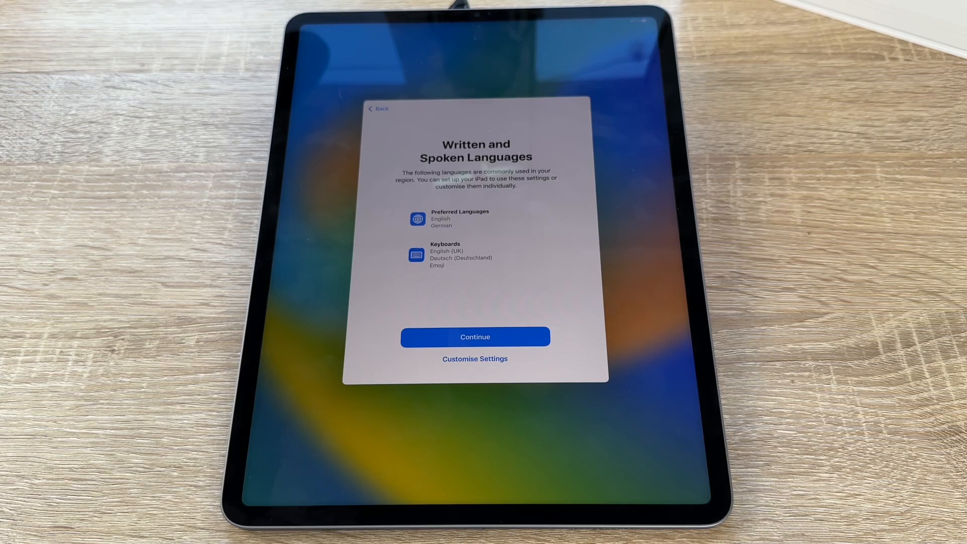
Accept the suggested English and German languages and keyboards with Continue
{"action": "left_click", "coordinate": [474, 338]}
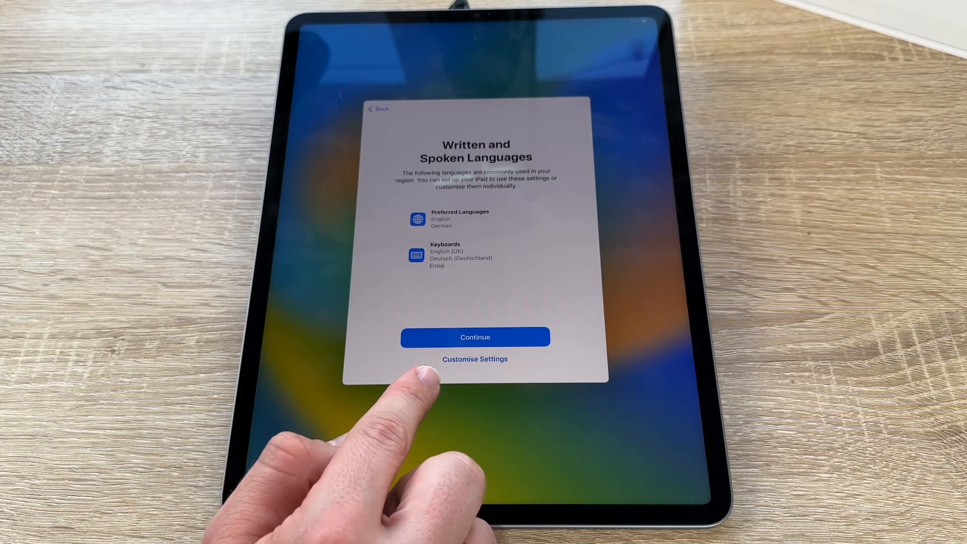
{"action": "left_click", "coordinate": [475, 337]}
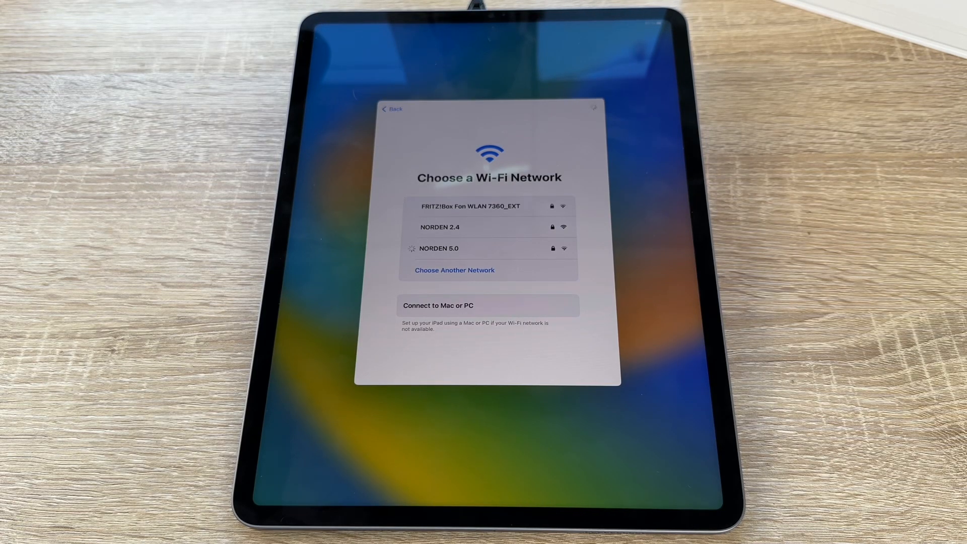
Join the NORDEN 5.0 Wi-Fi network with its password
{"action": "left_click", "coordinate": [439, 248]}
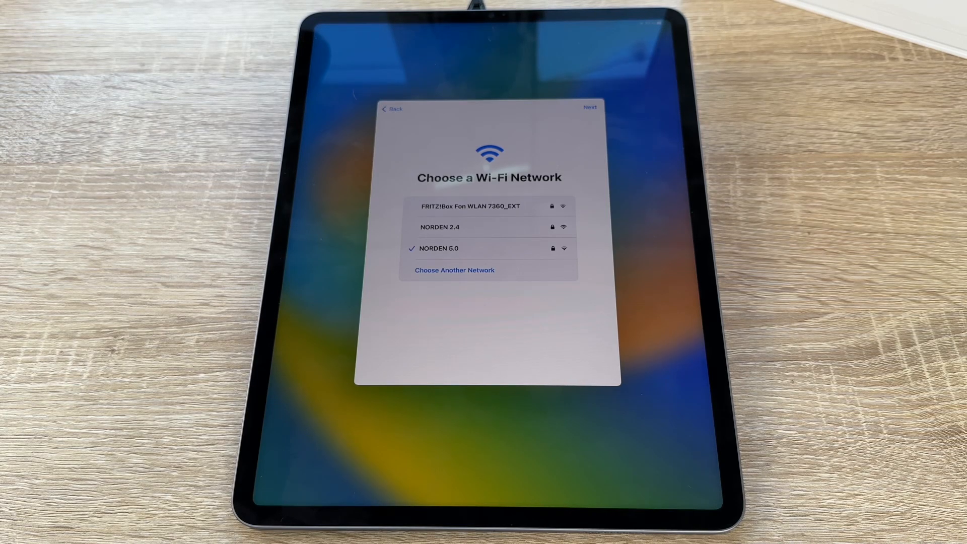
{"action": "left_click", "coordinate": [591, 109]}
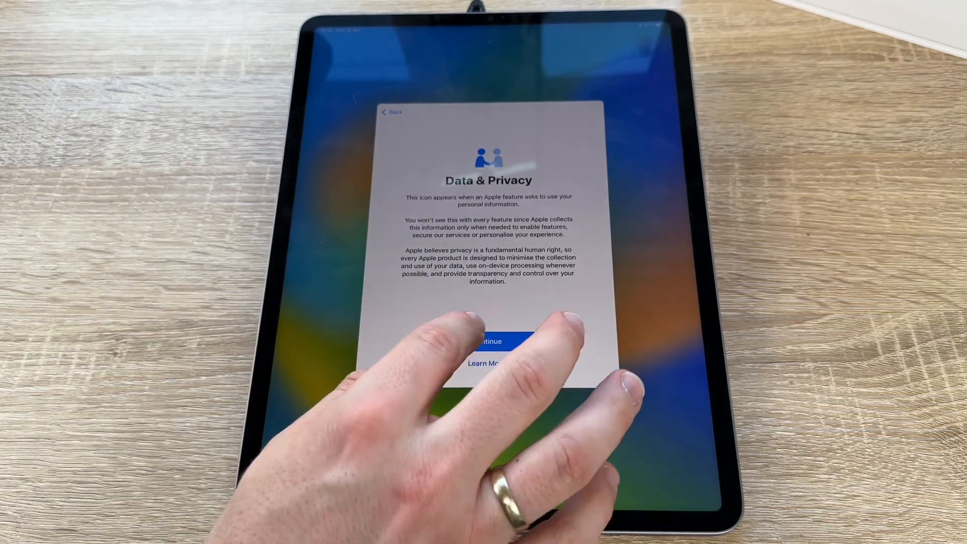
Accept the Data & Privacy notice and begin Face ID setup
{"action": "left_click", "coordinate": [487, 342]}
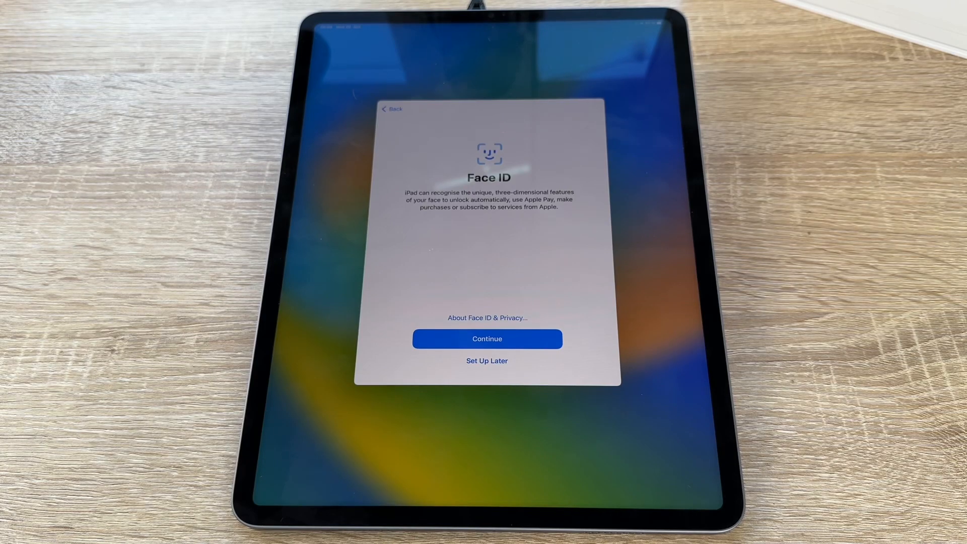
{"action": "left_click", "coordinate": [487, 339]}
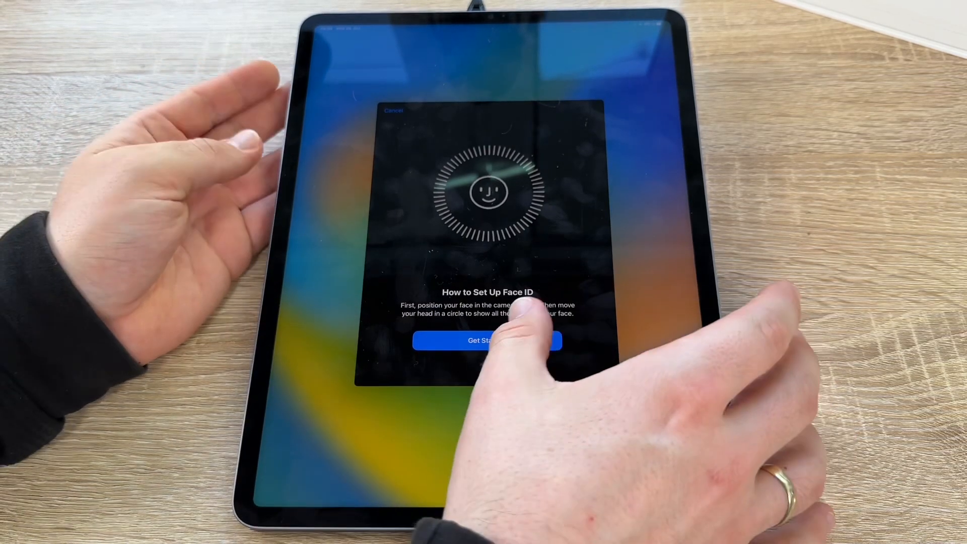
Start the face scan and proceed to the second scan to complete Face ID
{"action": "left_click", "coordinate": [487, 341]}
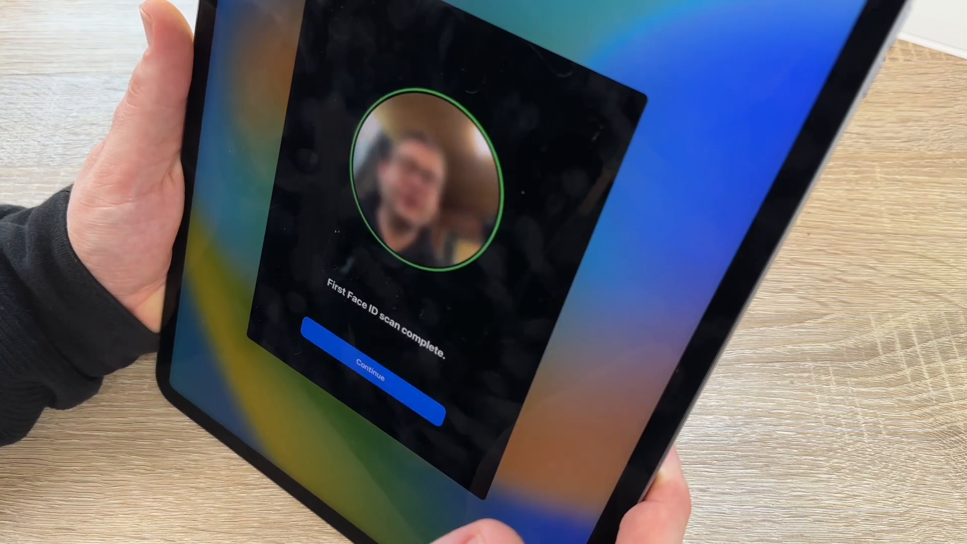
{"action": "left_click", "coordinate": [369, 379]}
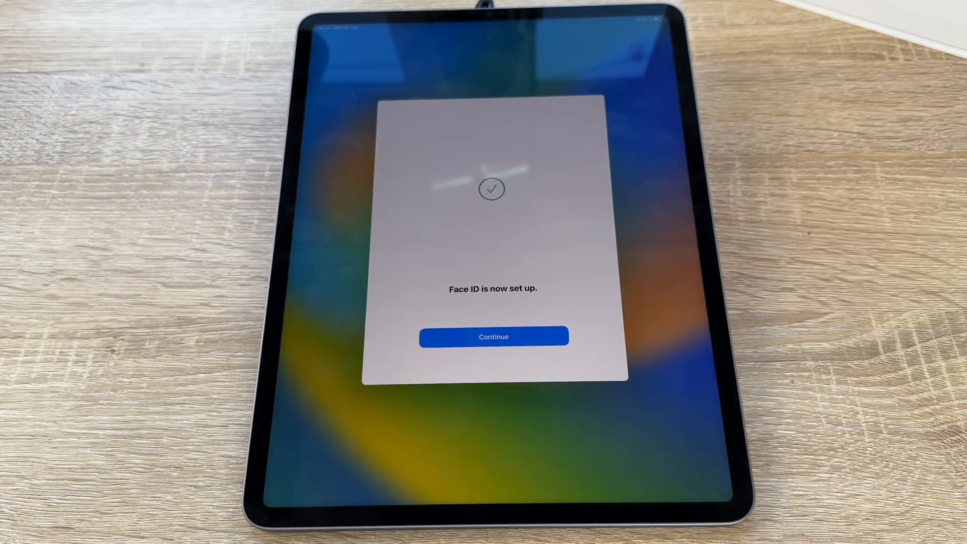
Finish Face ID setup and enter a new passcode, flagged as easily guessed
{"action": "left_click", "coordinate": [493, 336]}
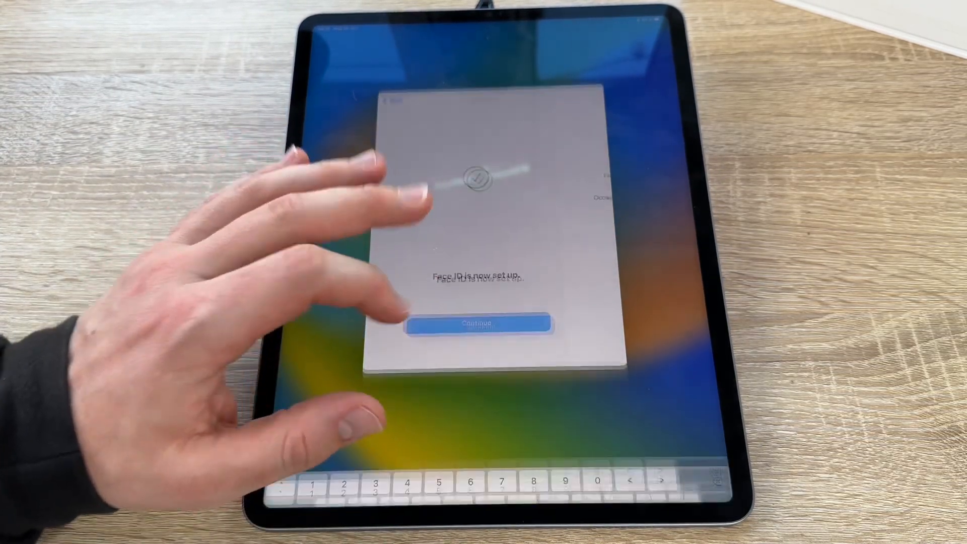
{"action": "left_click", "coordinate": [485, 324]}
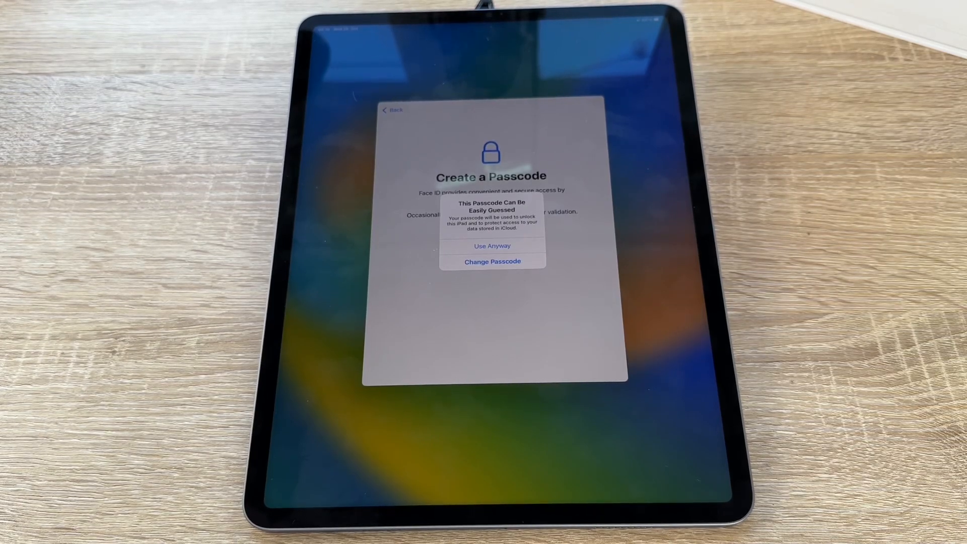
{"action": "left_click", "coordinate": [492, 246]}
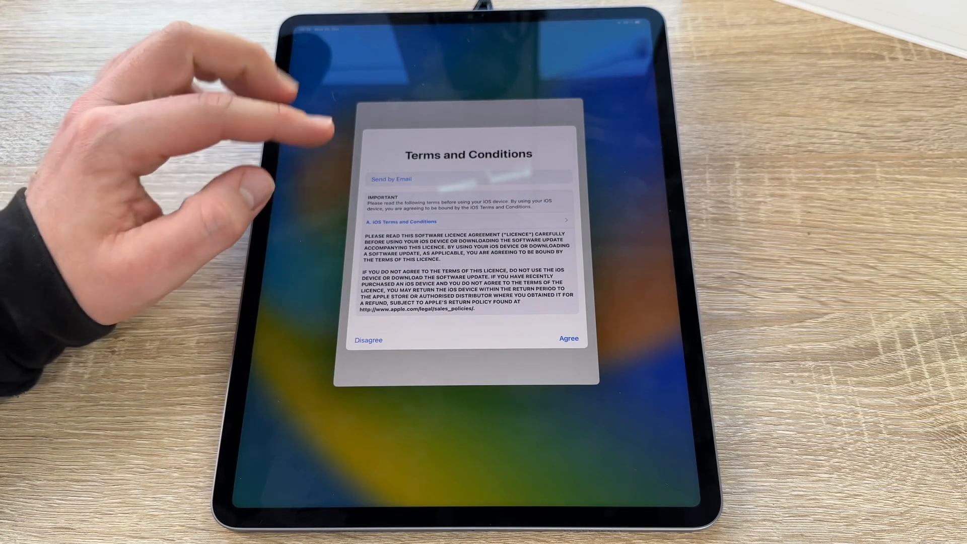
{"action": "mouse_move", "coordinate": [284, 160]}
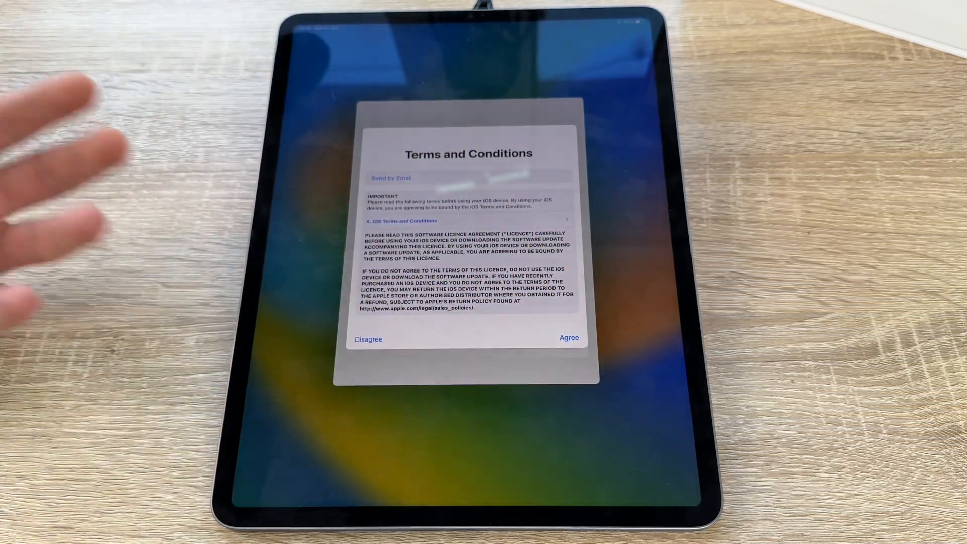
Agree to the iOS terms and conditions
{"action": "left_click", "coordinate": [569, 338]}
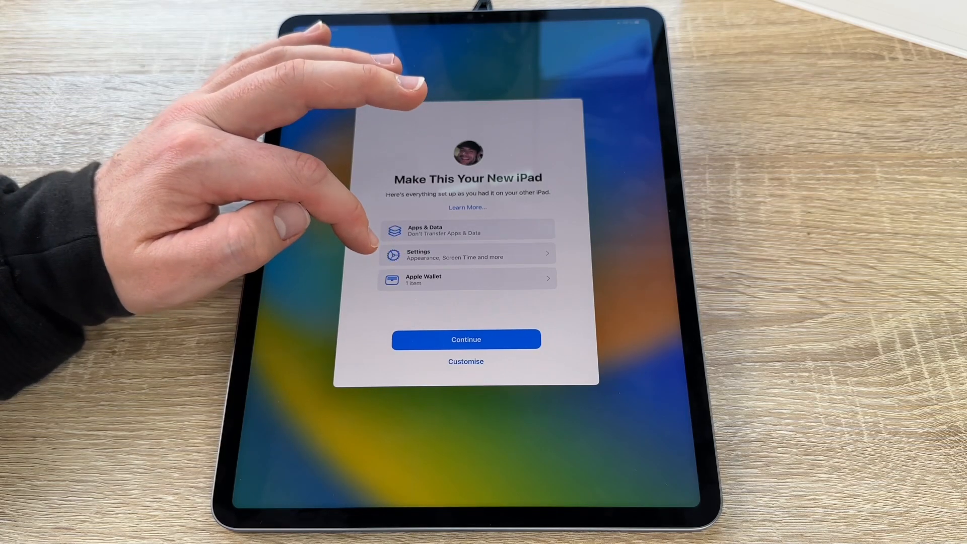
Review the Settings carried over from the other iPad and accept setting up the same way
{"action": "left_click", "coordinate": [466, 254]}
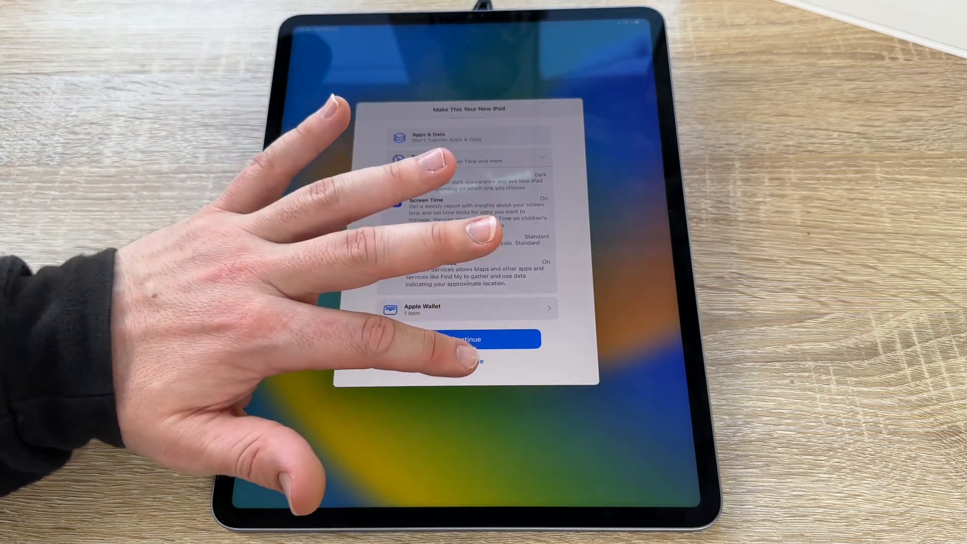
{"action": "left_click", "coordinate": [465, 339]}
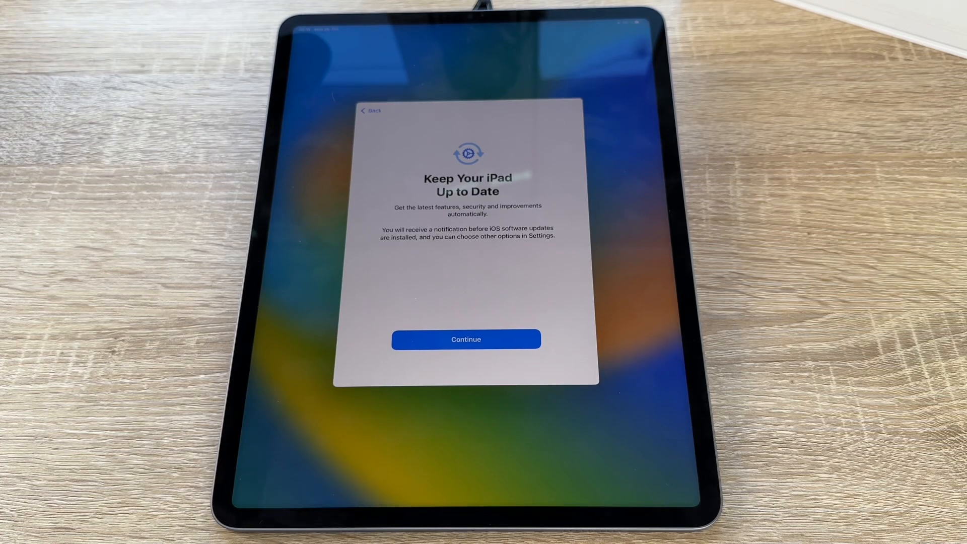
Agree to keep the iPad automatically up to date
{"action": "left_click", "coordinate": [465, 340]}
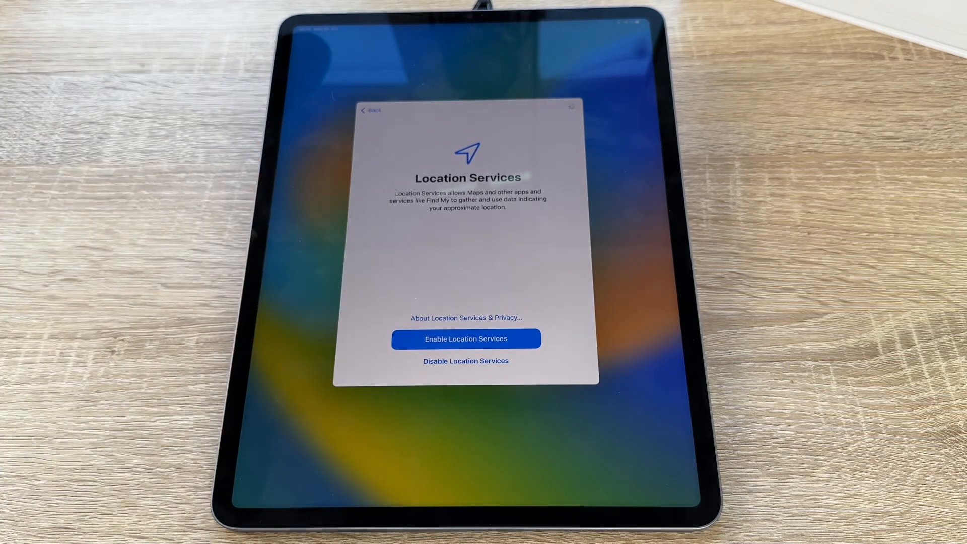
Enable Location Services and move on to Apple Pay setup
{"action": "left_click", "coordinate": [466, 339]}
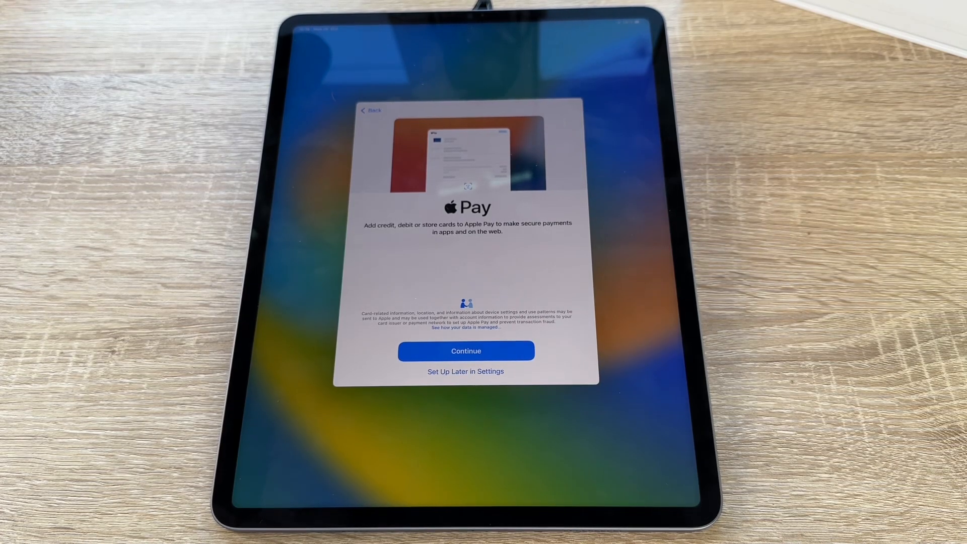
Add the checked Consorsbank Visa Card from Previous Cards to Apple Pay and finish the step
{"action": "left_click", "coordinate": [466, 350]}
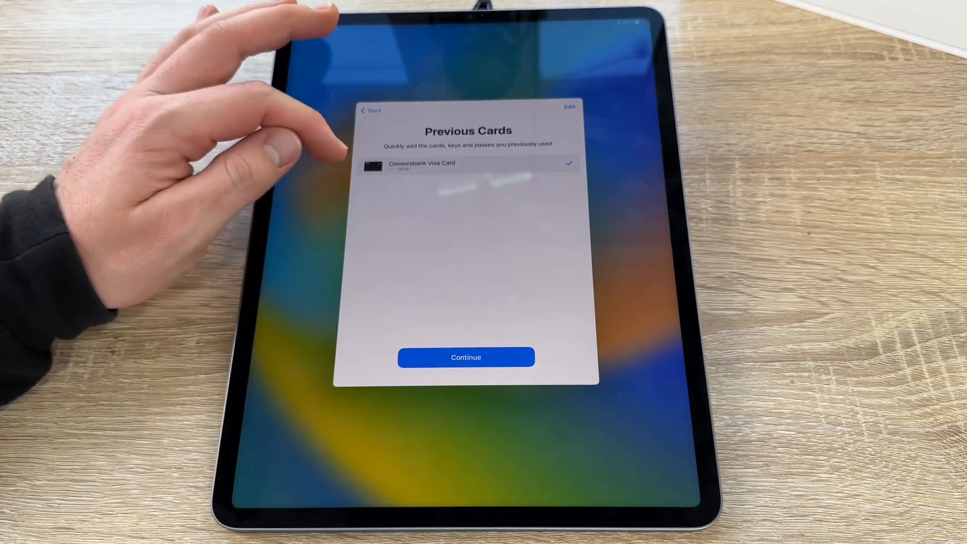
{"action": "left_click", "coordinate": [466, 357]}
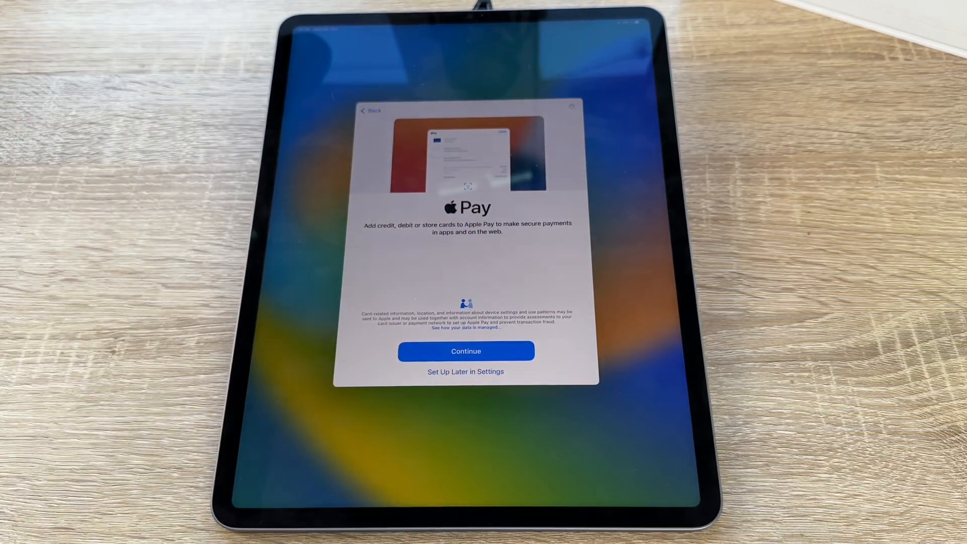
{"action": "left_click", "coordinate": [466, 351]}
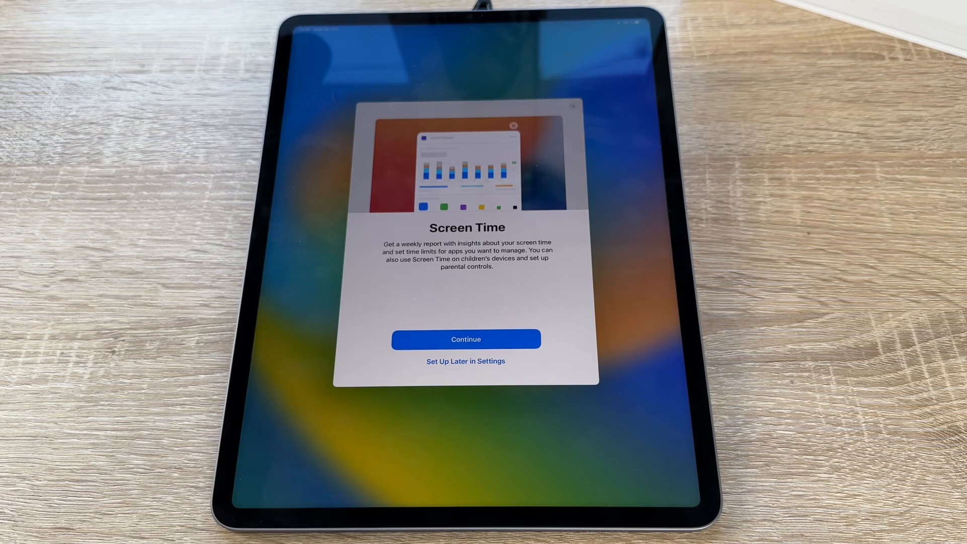
Continue past Screen Time with weekly reports turned on
{"action": "left_click", "coordinate": [466, 339]}
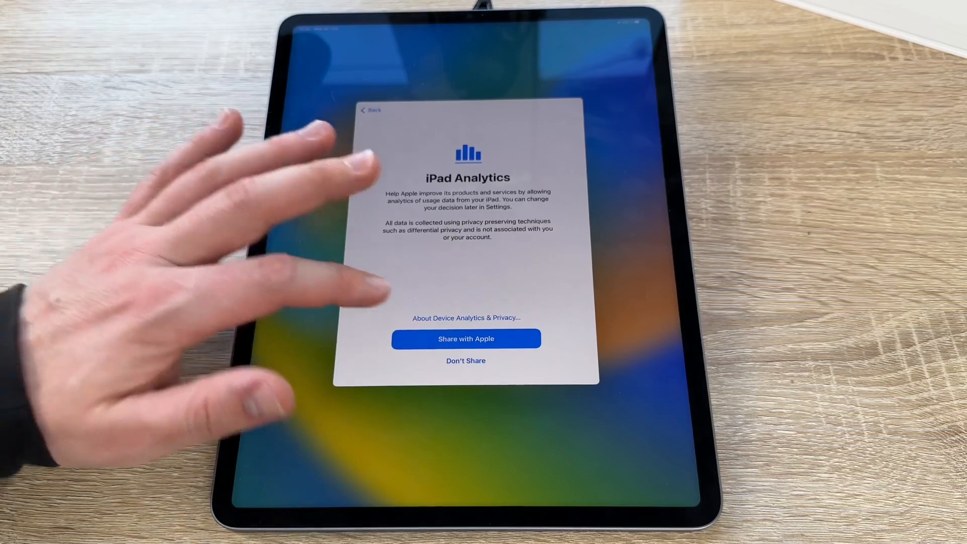
Settle the iPad Analytics sharing choice with Apple
{"action": "left_click", "coordinate": [465, 339]}
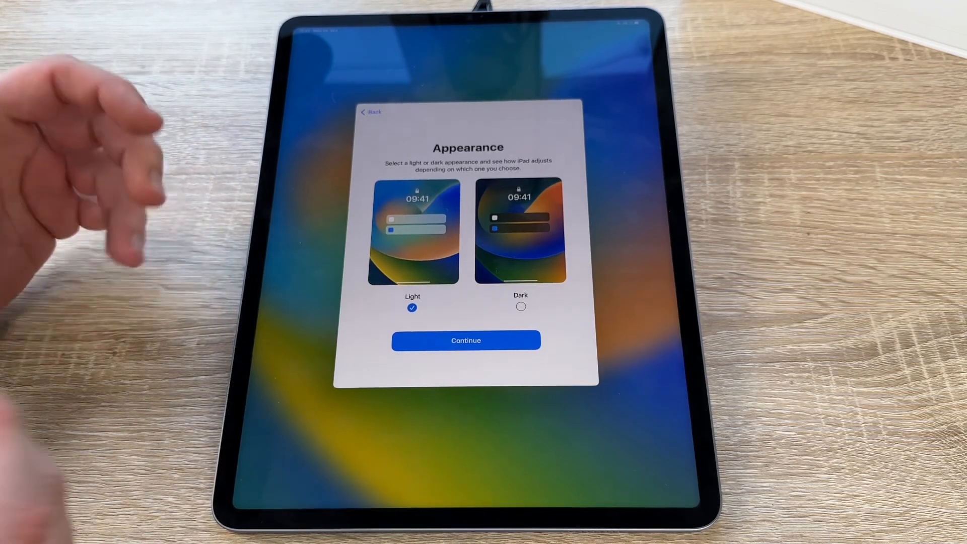
Keep the Light appearance, pass Welcome to iPad and land on the home screen
{"action": "left_click", "coordinate": [521, 308]}
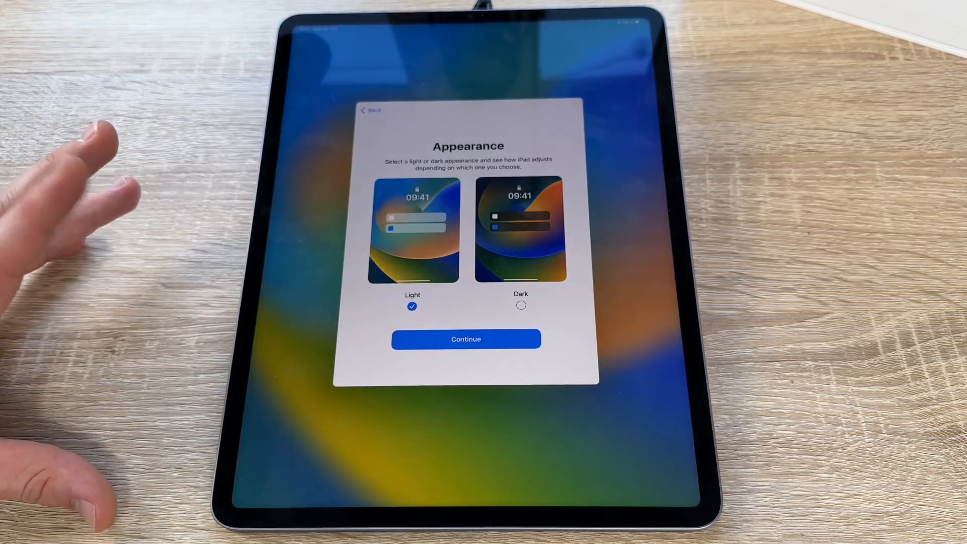
{"action": "left_click", "coordinate": [465, 339]}
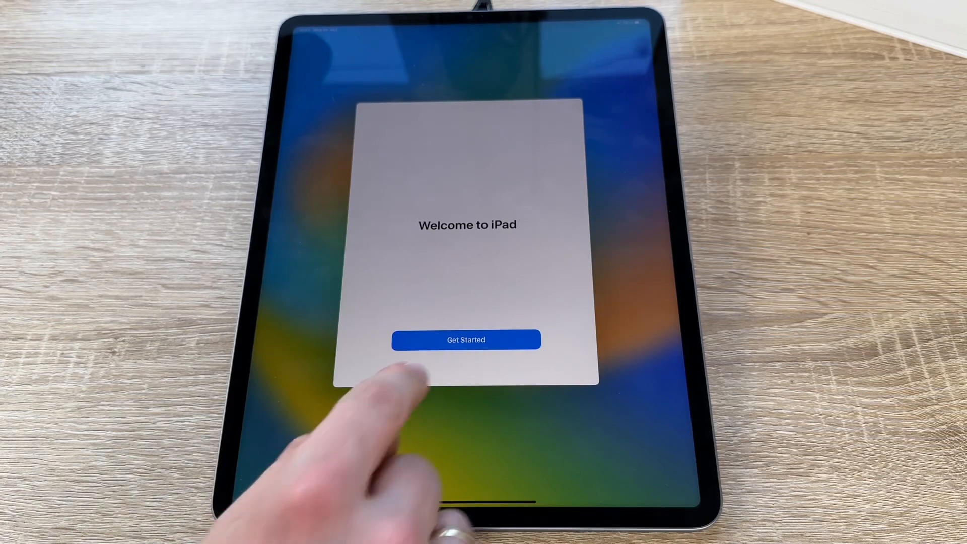
{"action": "left_click", "coordinate": [466, 340]}
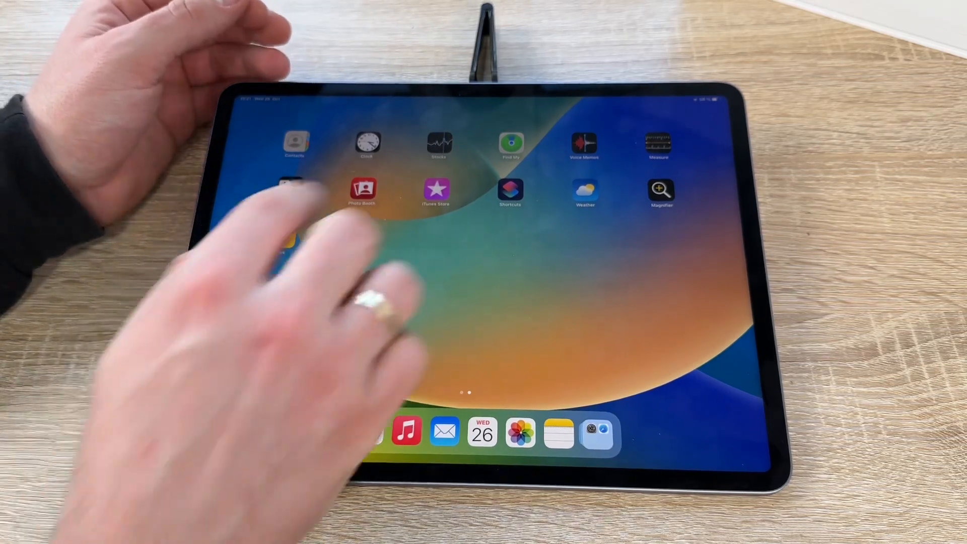
Launch Stocks and dismiss its Welcome to Stocks screen
{"action": "left_click", "coordinate": [438, 144]}
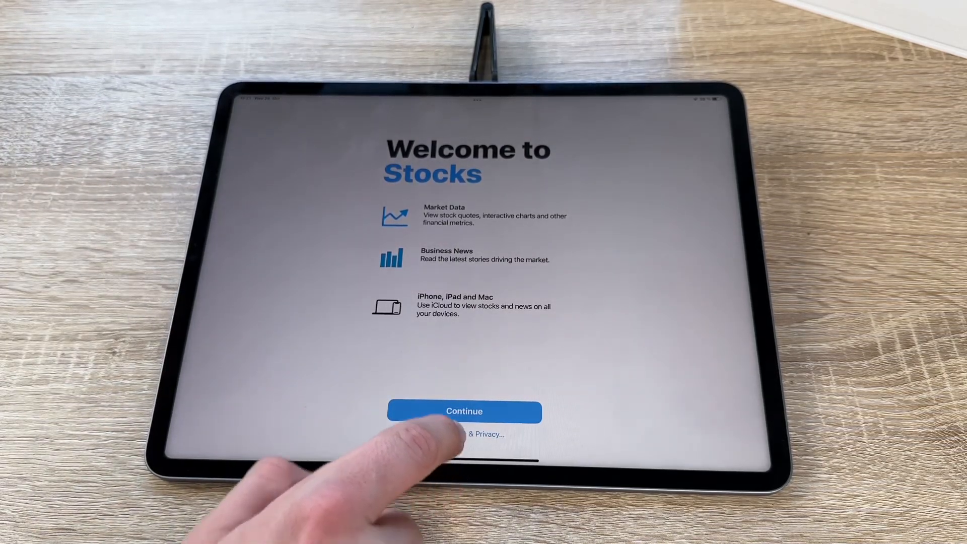
{"action": "left_click", "coordinate": [463, 411]}
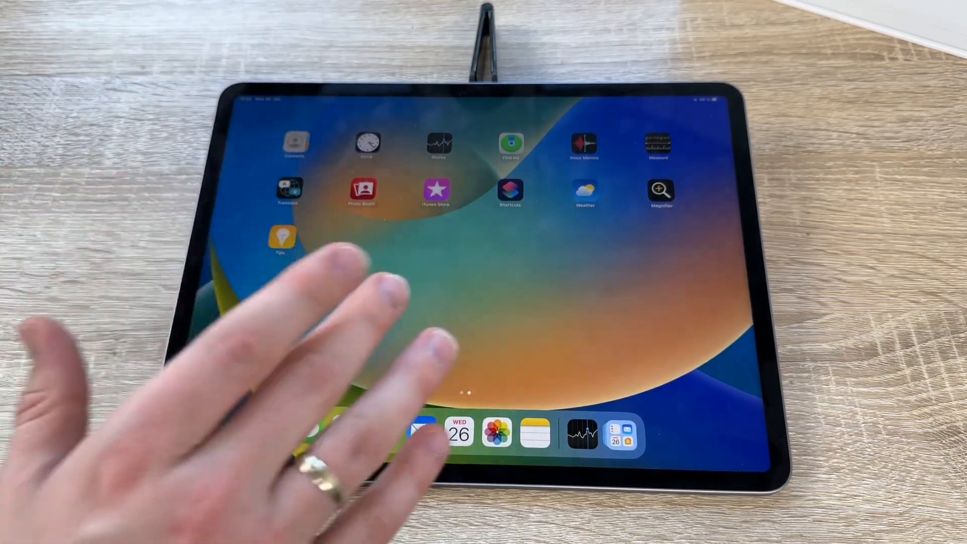
{"action": "left_click", "coordinate": [584, 144]}
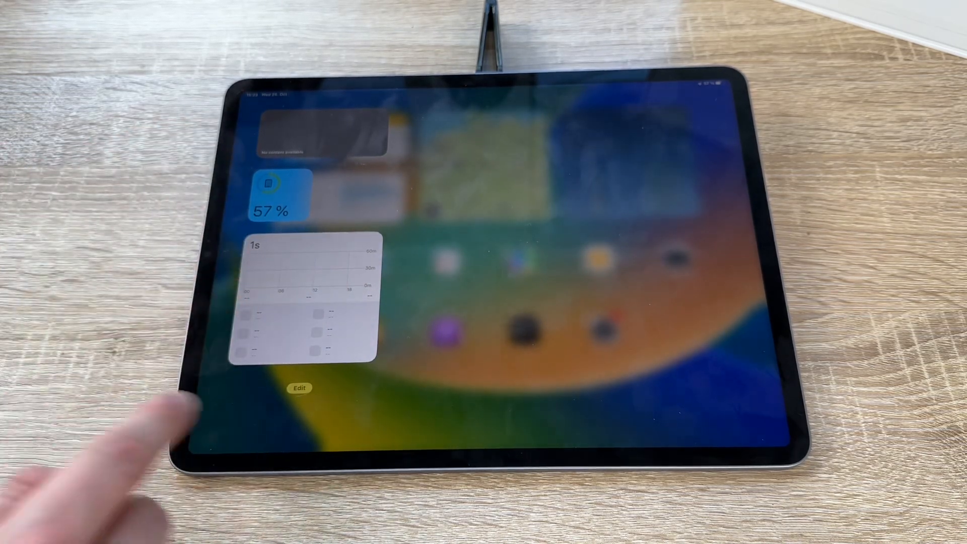
Tap a Today View widget so the Apple Pay reminder alert appears
{"action": "left_click", "coordinate": [298, 388]}
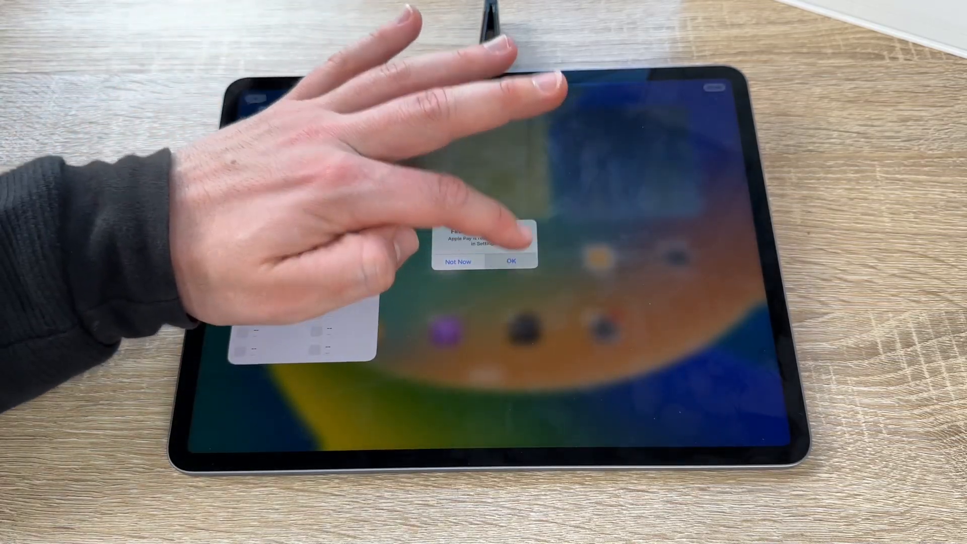
Dismiss the Apple Pay reminder with Not Now, then close Control Center to return home
{"action": "left_click", "coordinate": [511, 260]}
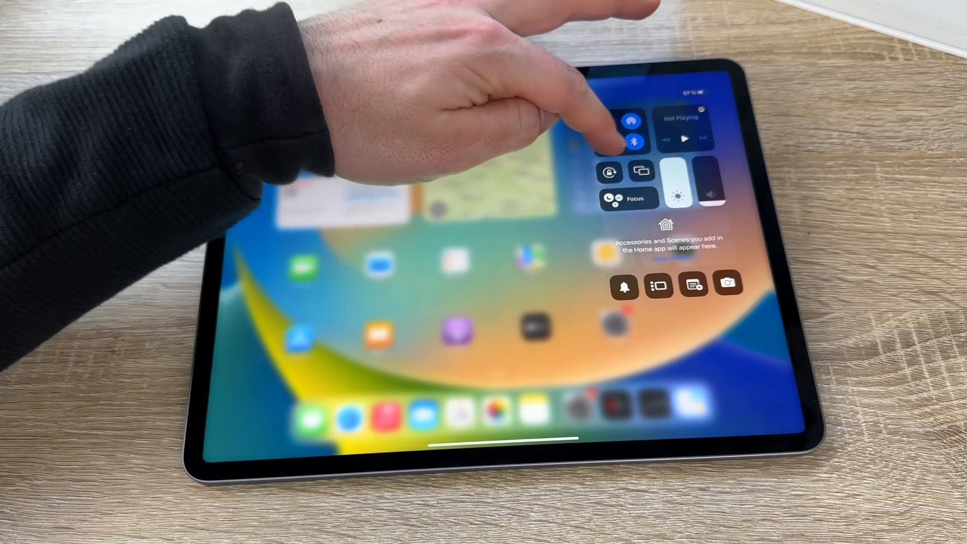
{"action": "left_click", "coordinate": [633, 141]}
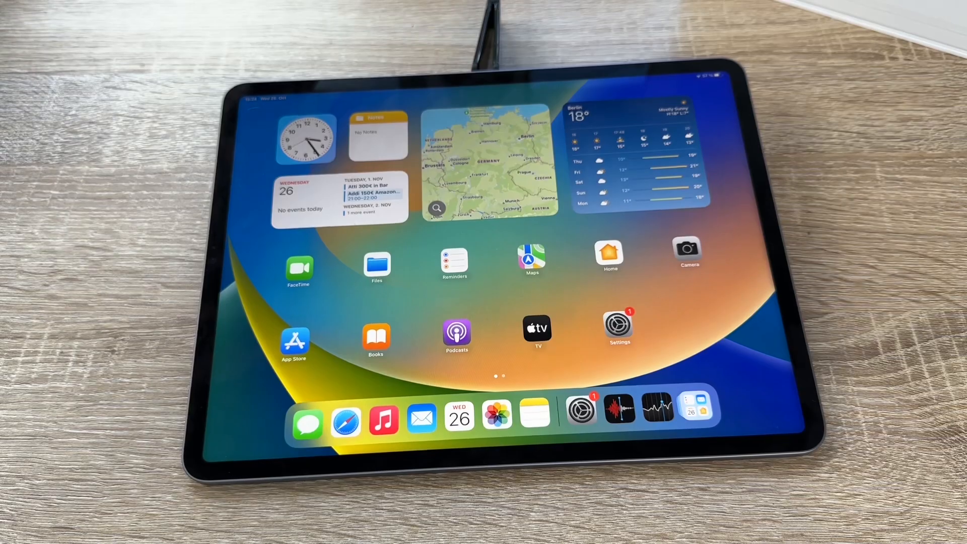
Launch Camera and view the desk through the Photo-mode viewfinder
{"action": "left_click", "coordinate": [687, 249]}
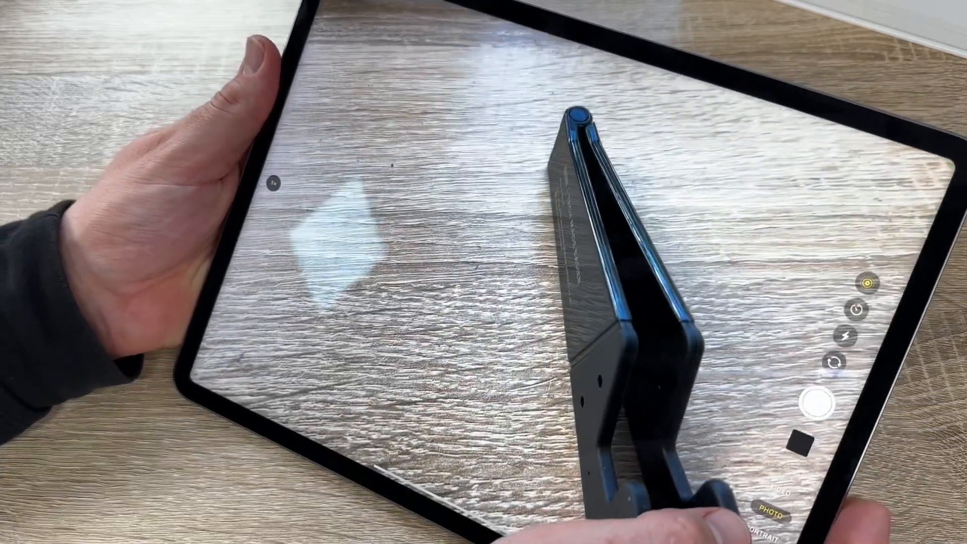
{"action": "left_click", "coordinate": [768, 517]}
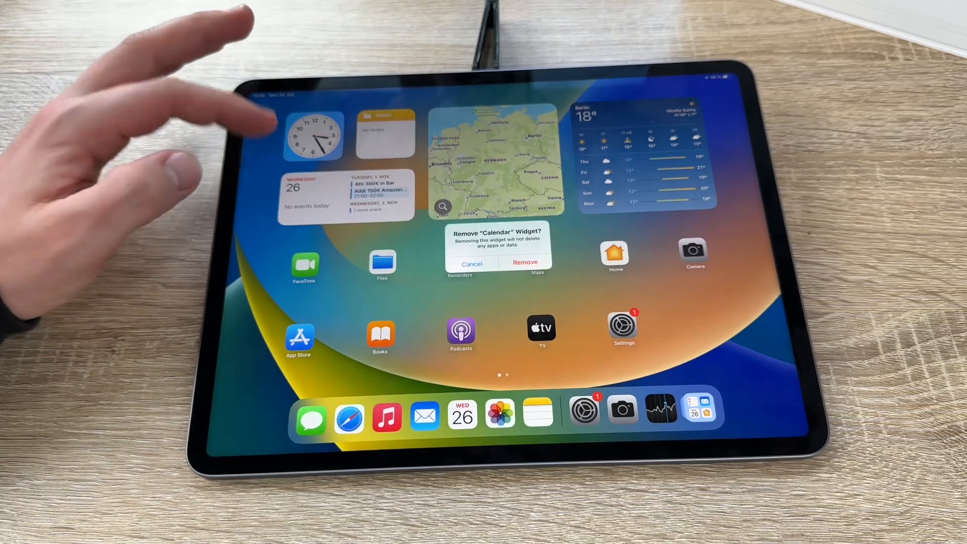
Confirm Remove so the Calendar widget disappears and apps shift up
{"action": "left_click", "coordinate": [525, 263]}
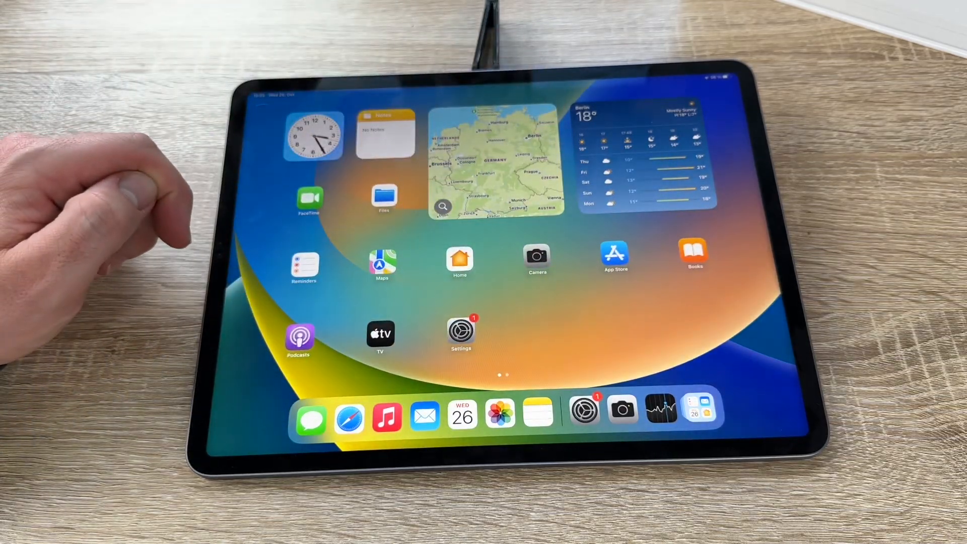